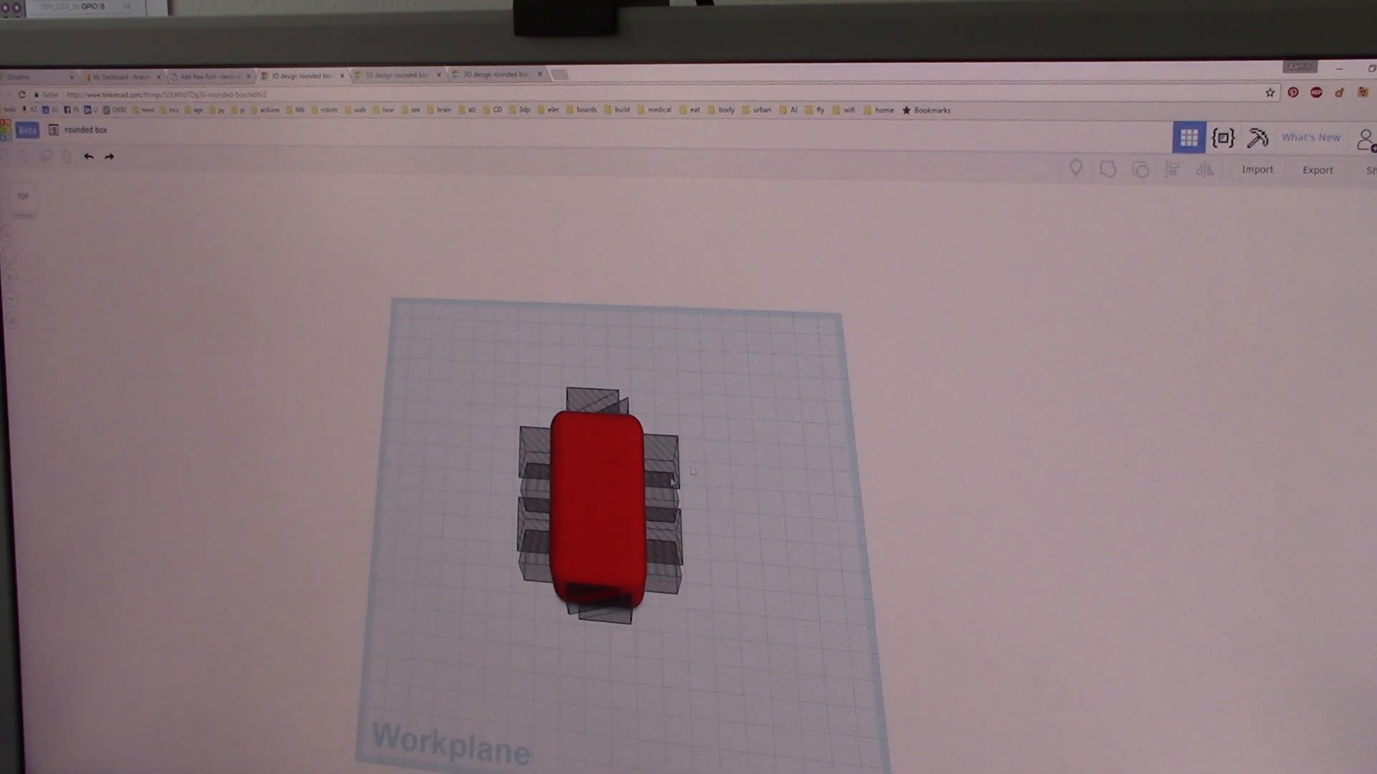
# Select the red rounded box to show its radius, steps and dimension properties.
pyautogui.click(596, 501)
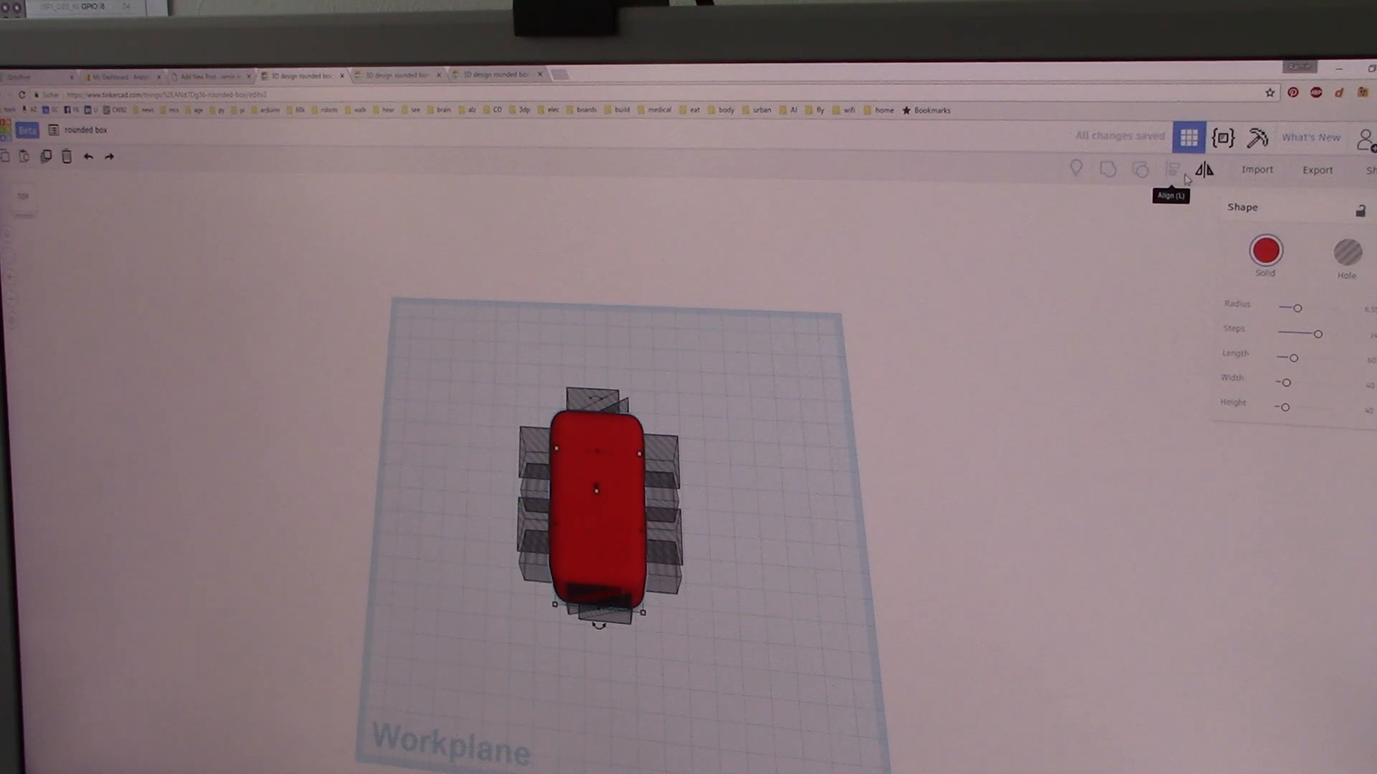